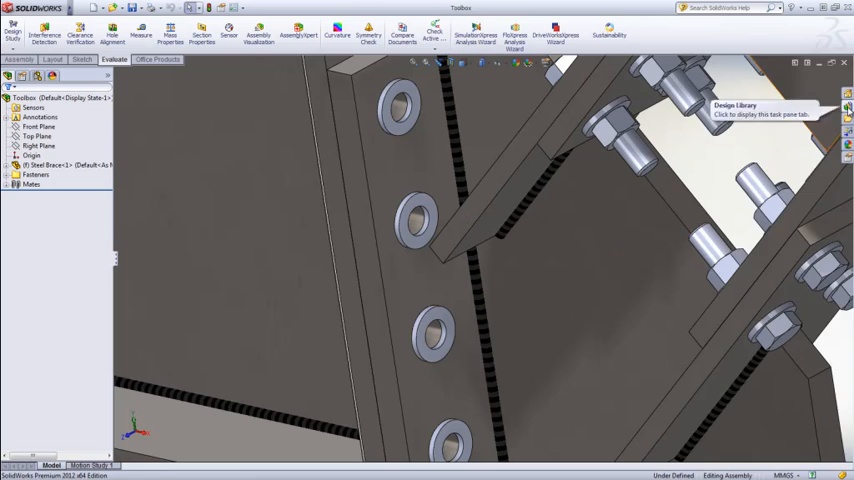
- Open the Design Library's Toolbox and launch Configure Toolbox to reach the setup welcome screen
left_click(845, 105)
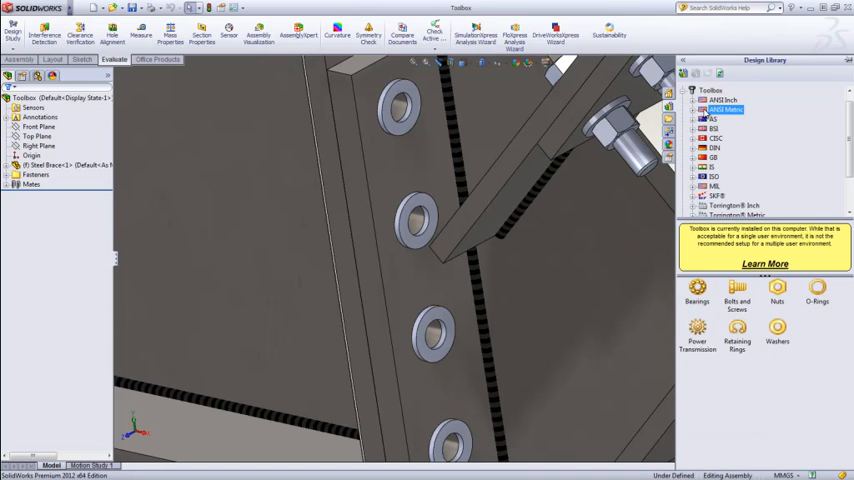
left_click(703, 109)
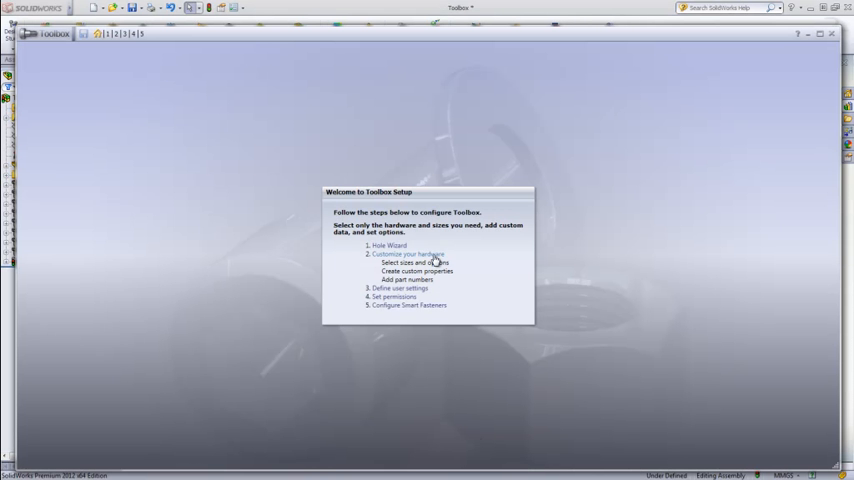
- Create an ANSI Metric hardware folder named 'Washers and O-Rings' in Customize Hardware
left_click(410, 262)
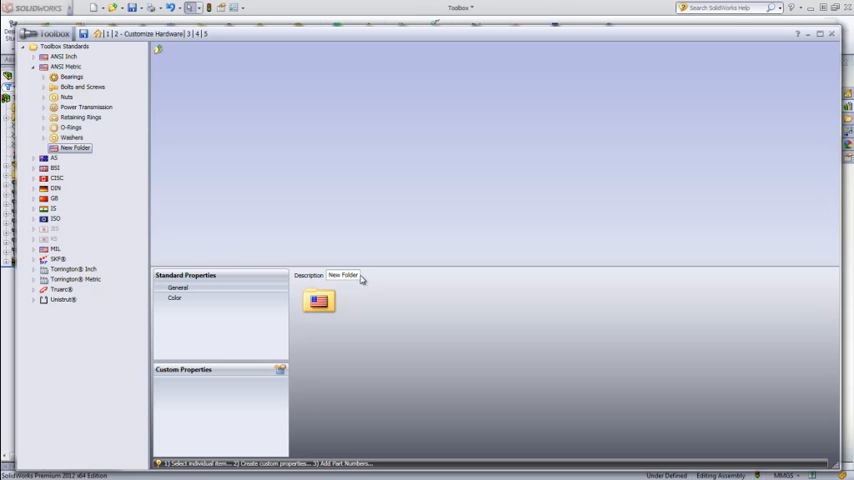
left_click(344, 275)
type("Washers and O-Rings")
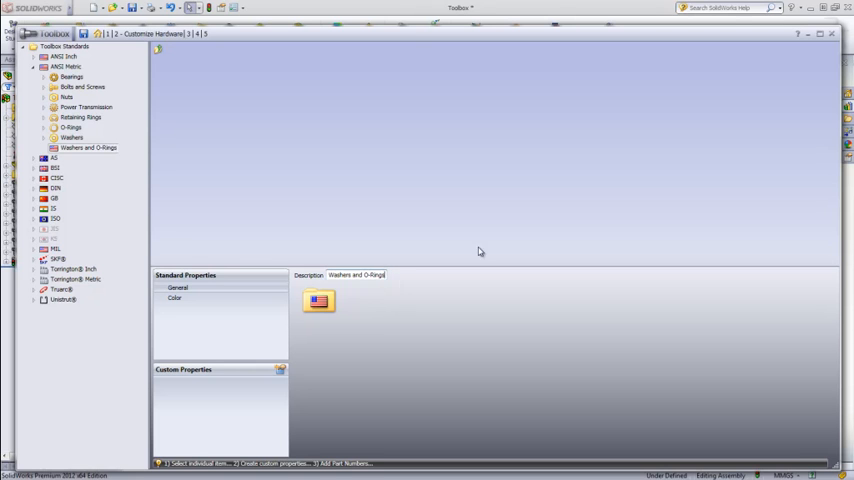
left_click(70, 127)
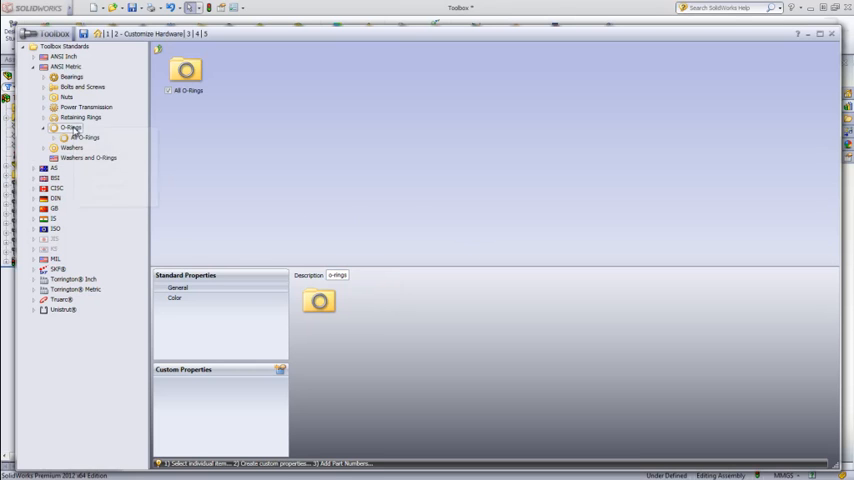
- Put O-Rings and Washers into 'Washers and O-Rings' and expand Plain Washers
right_click(89, 158)
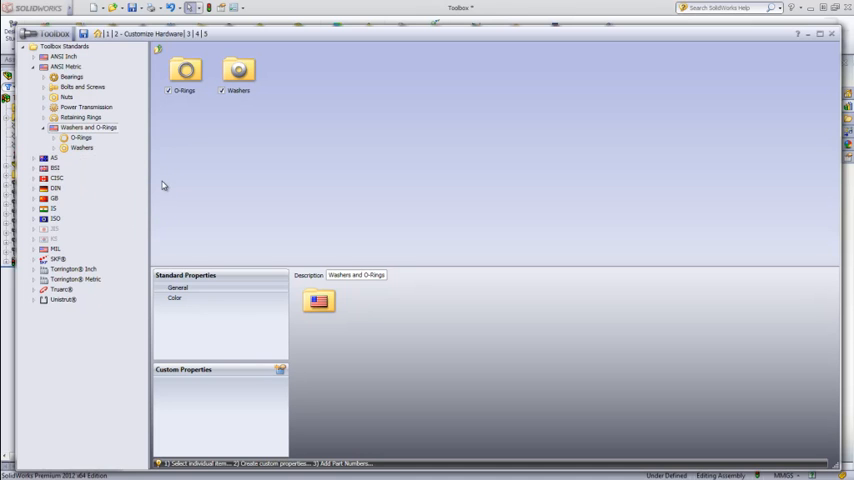
mouse_move(85, 128)
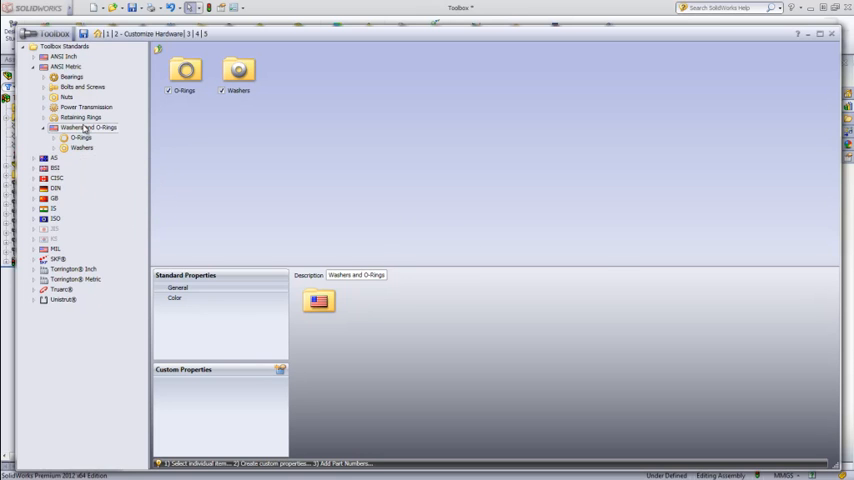
left_click(82, 137)
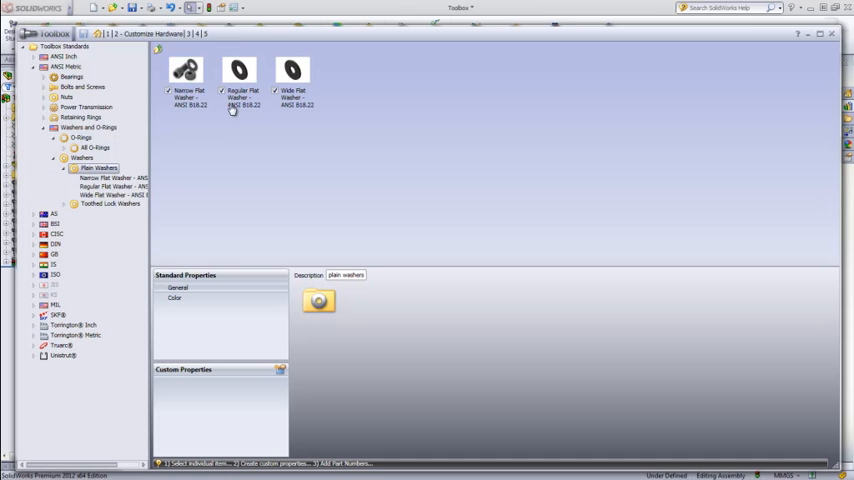
- Rename the Regular Flat Washer file to 'flat washer regular_am - NEW FILE NAME.sldprt'
double_click(240, 75)
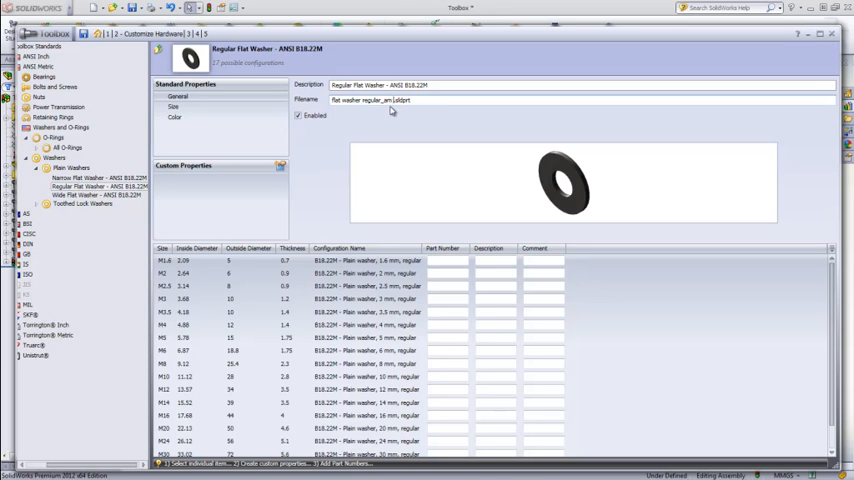
type("- NEW FILE NAME")
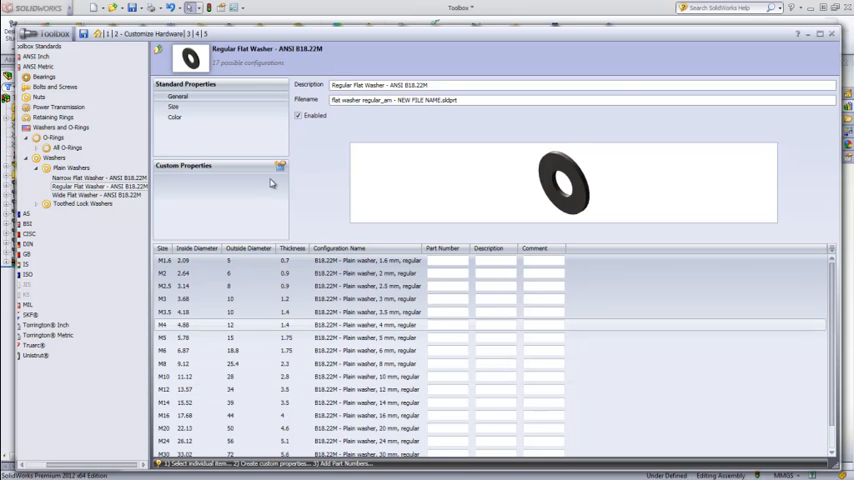
left_click(281, 166)
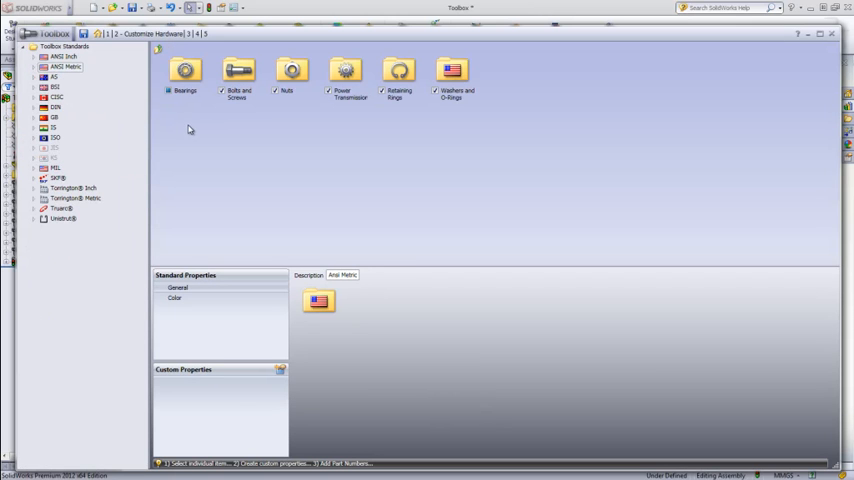
mouse_move(110, 37)
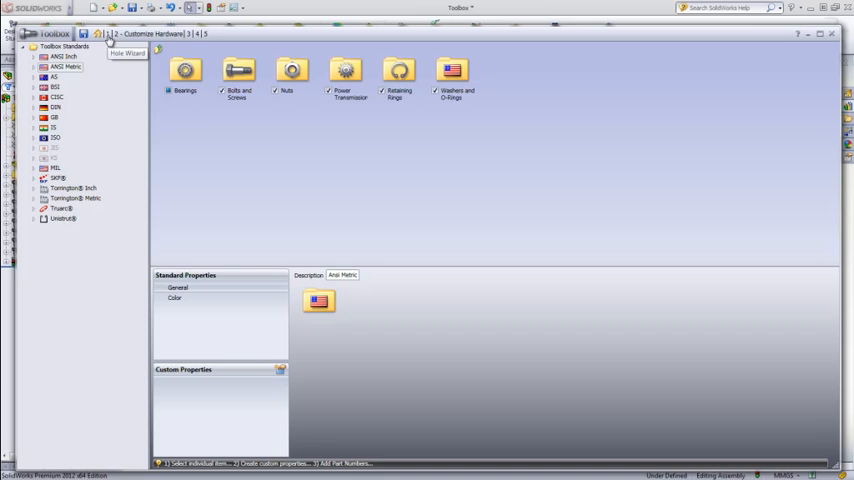
- Review the Hole Wizard Ansi Metric straight-hole Screw Clearances sizes
left_click(124, 33)
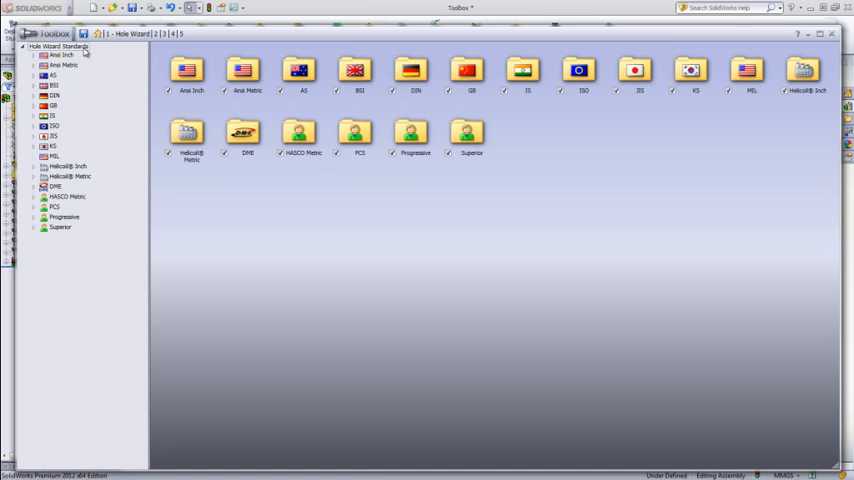
left_click(243, 72)
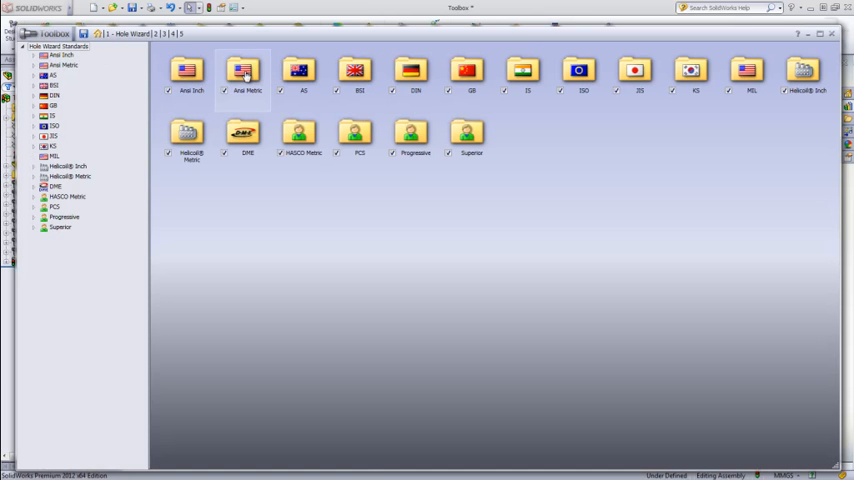
double_click(244, 75)
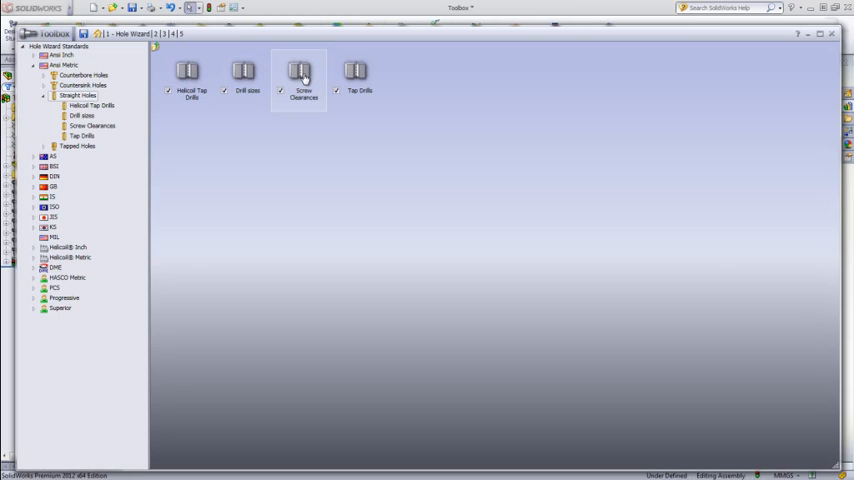
double_click(301, 78)
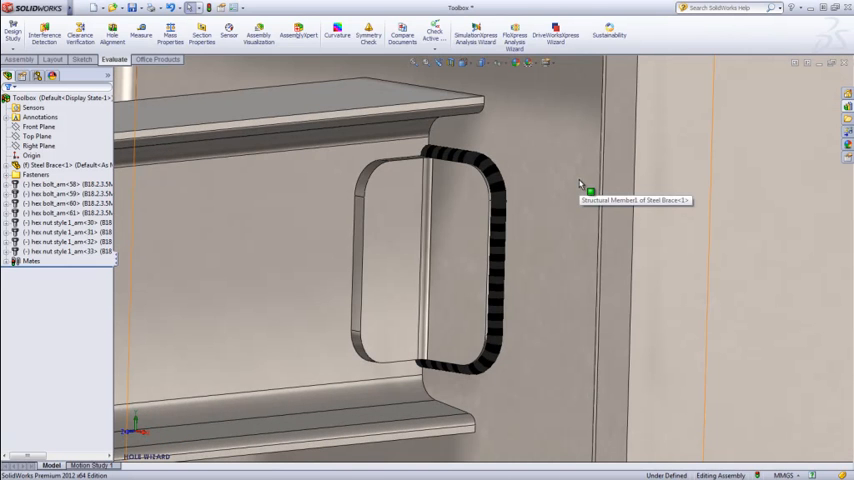
- Start a Hole Wizard hole on the steel brace's inner face
left_click(395, 200)
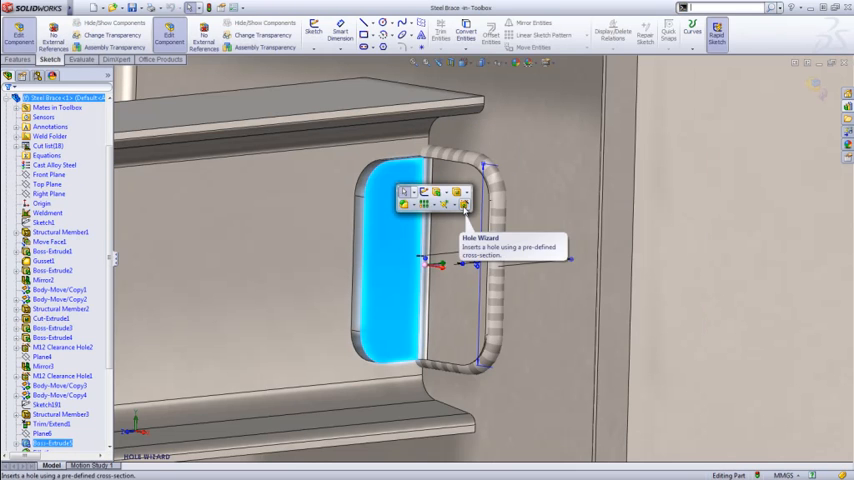
left_click(464, 205)
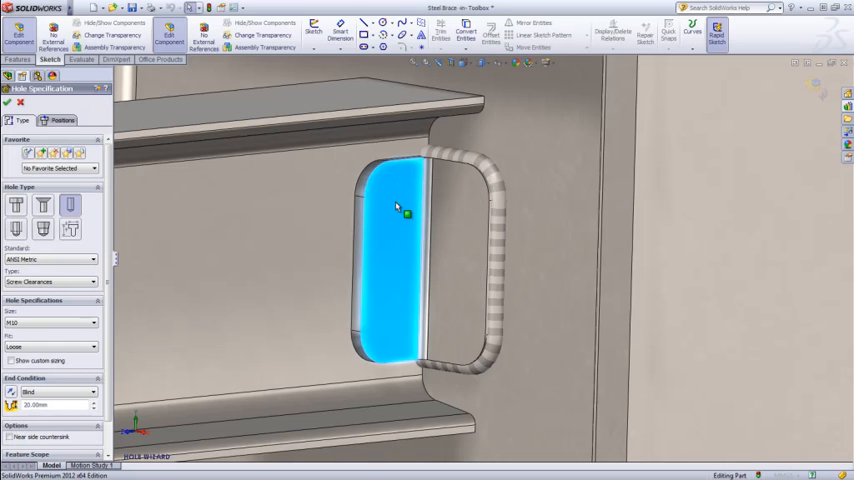